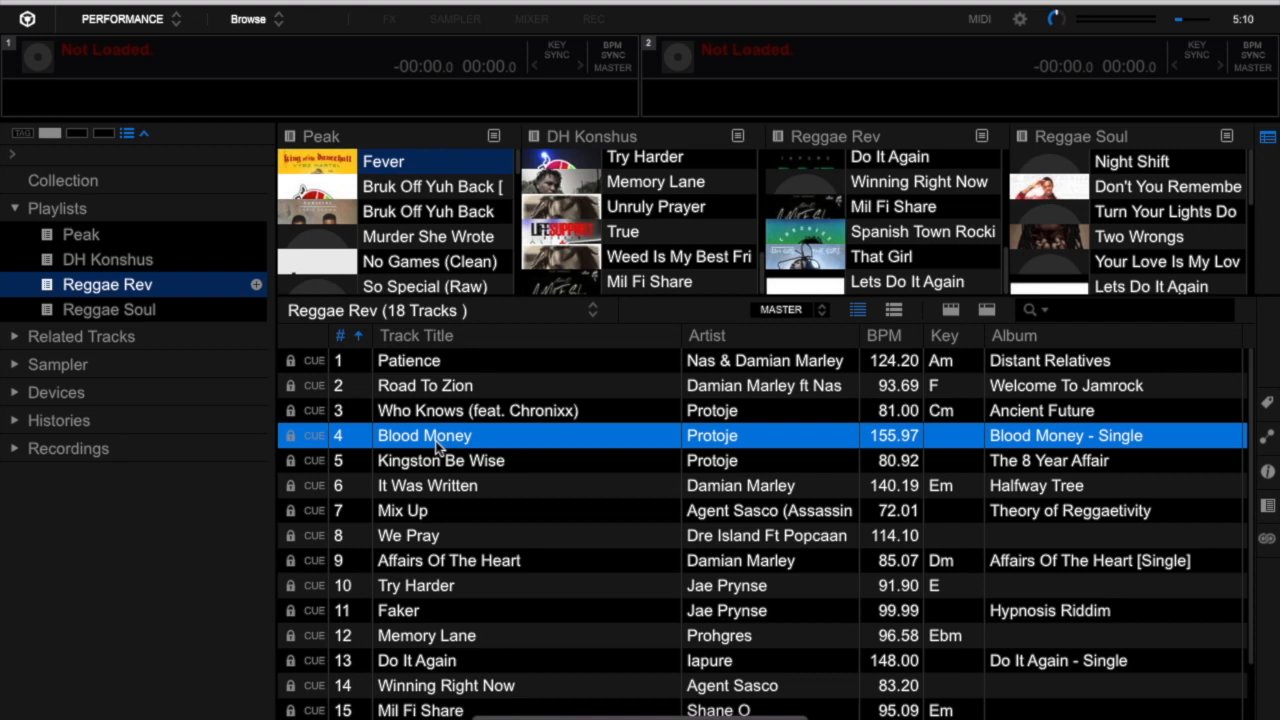
Select tracks in the Peak, Reggae Rev and Reggae Soul playlists
click(430, 236)
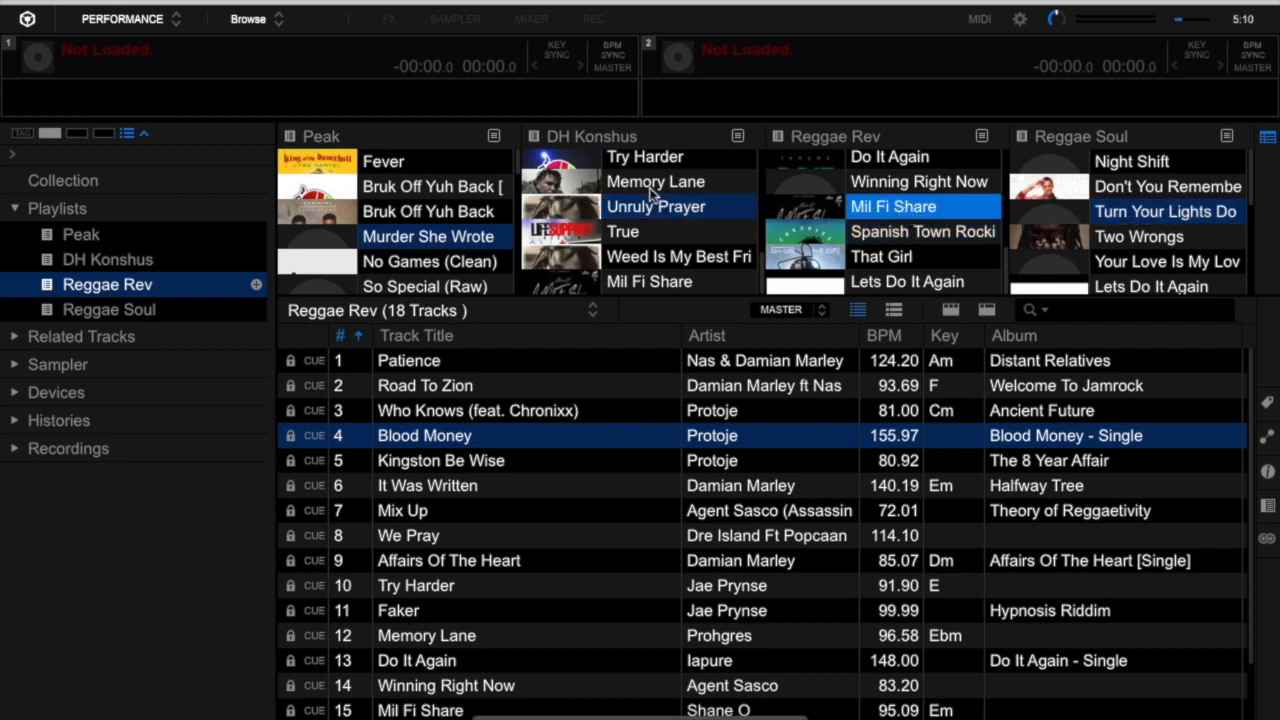
click(920, 181)
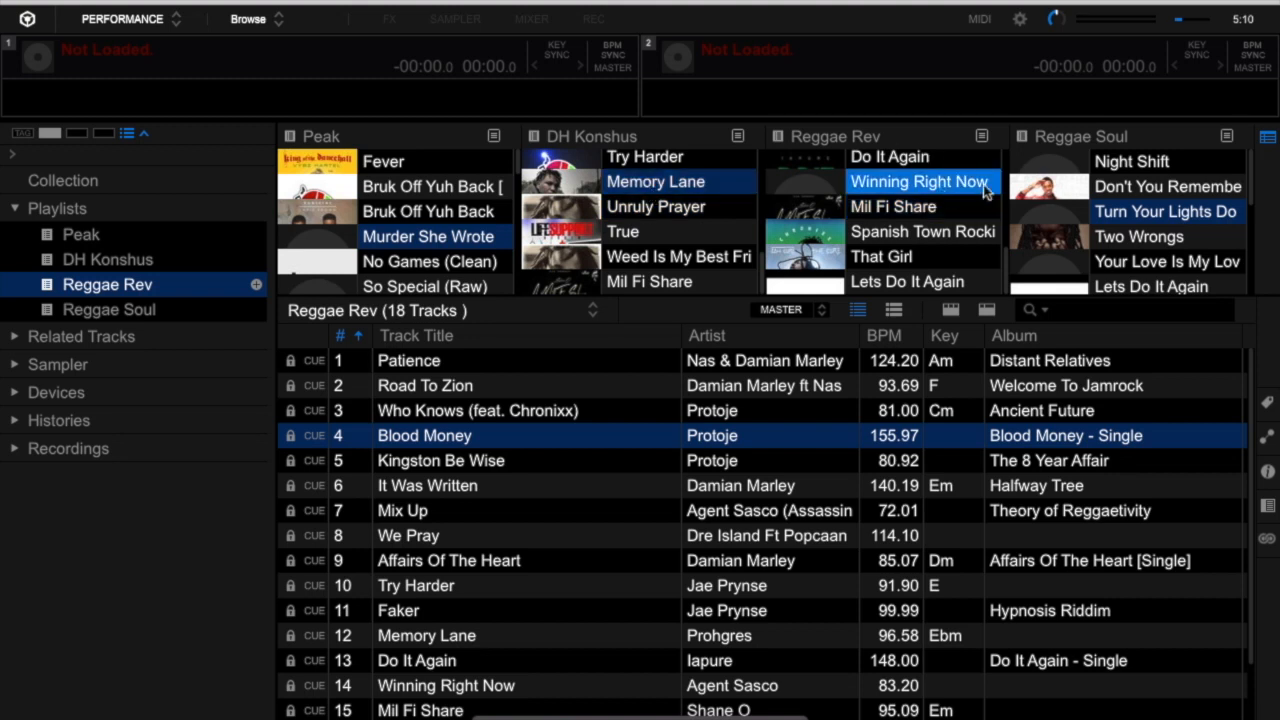
click(1167, 186)
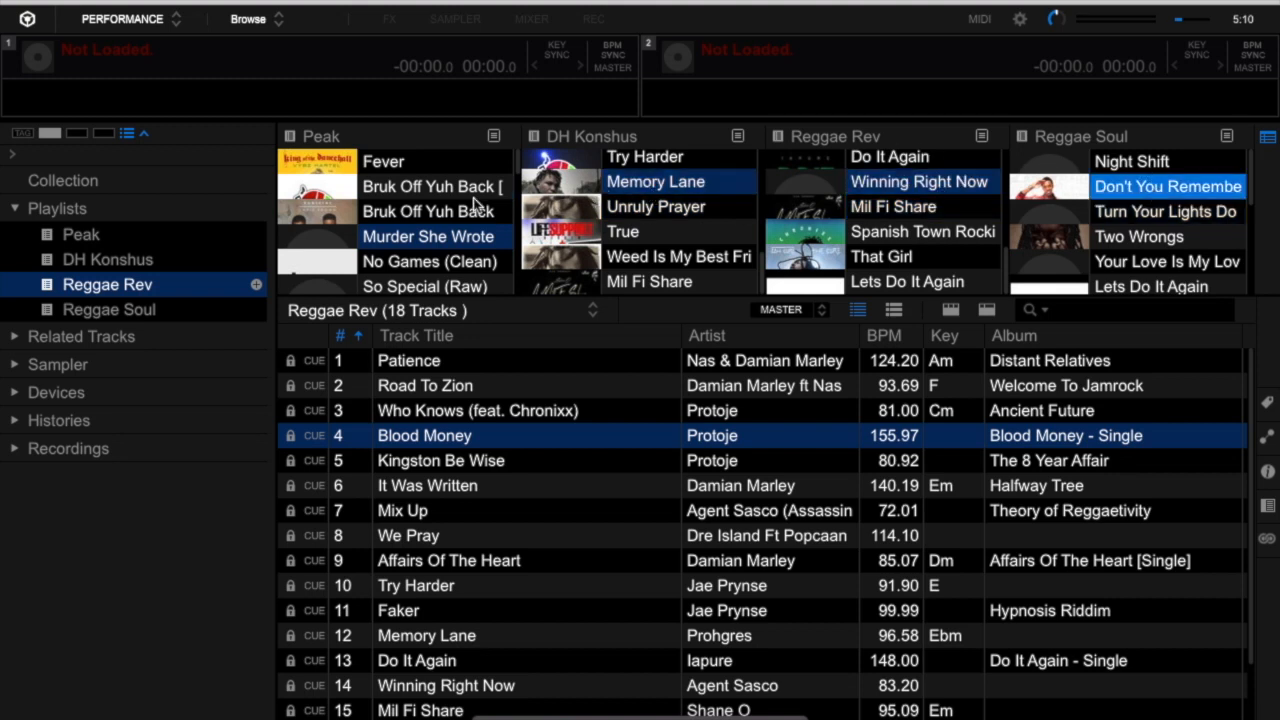
click(430, 186)
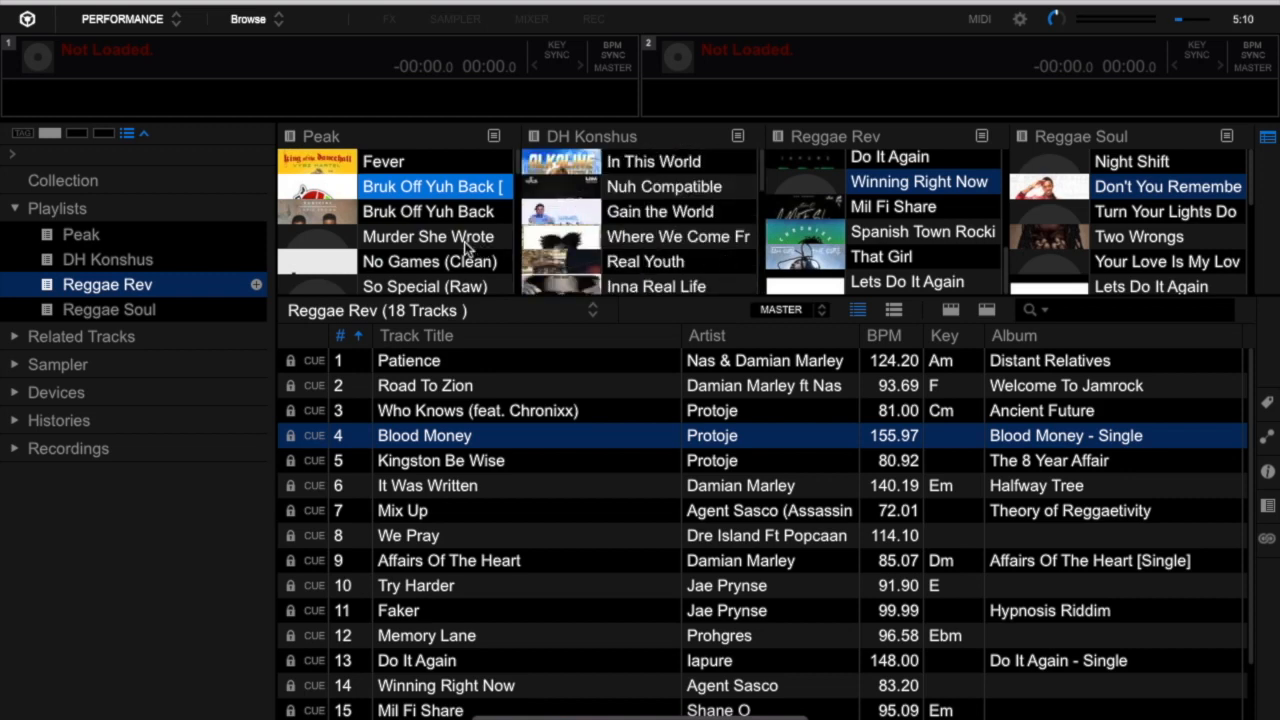
mouse_move(910, 230)
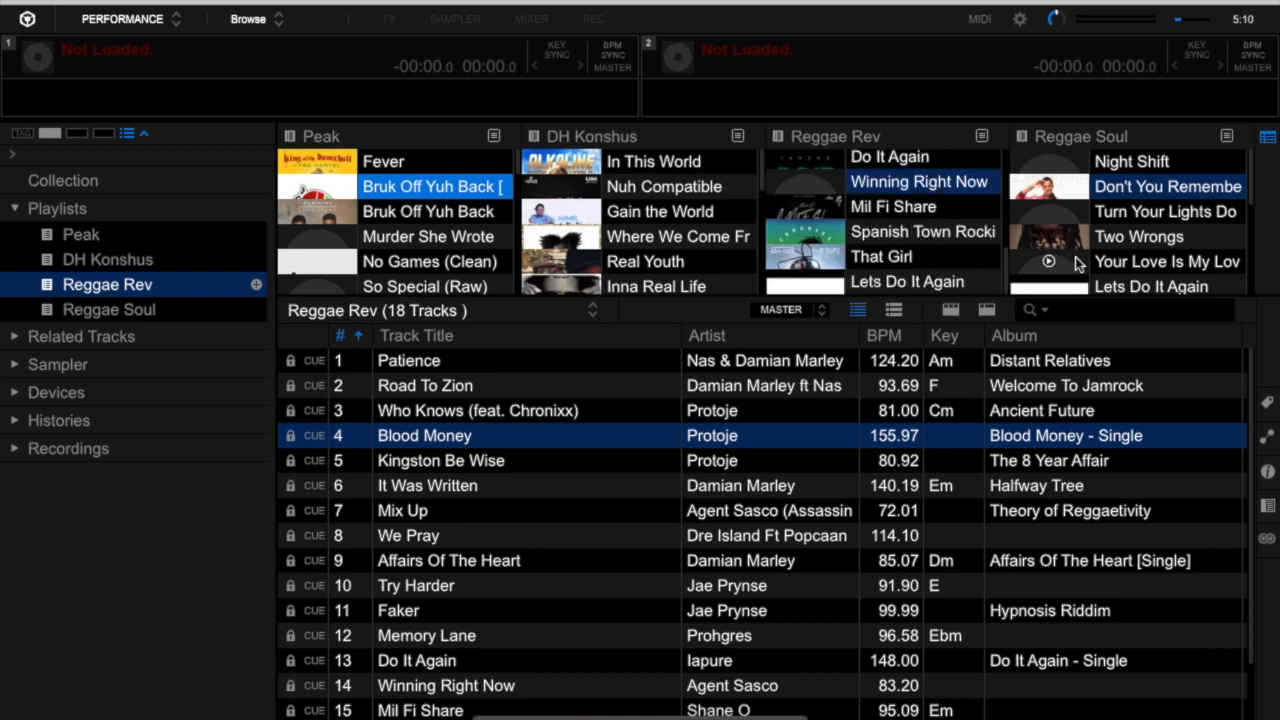
mouse_move(1155, 252)
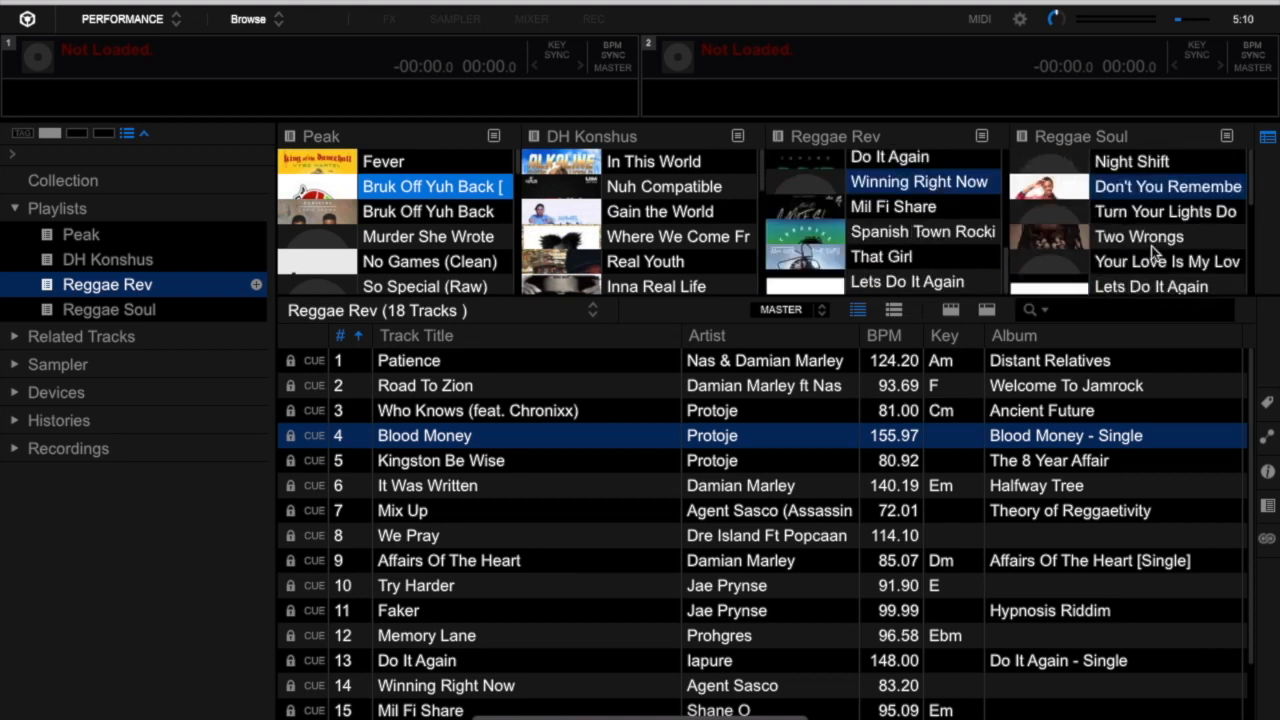
mouse_move(670, 215)
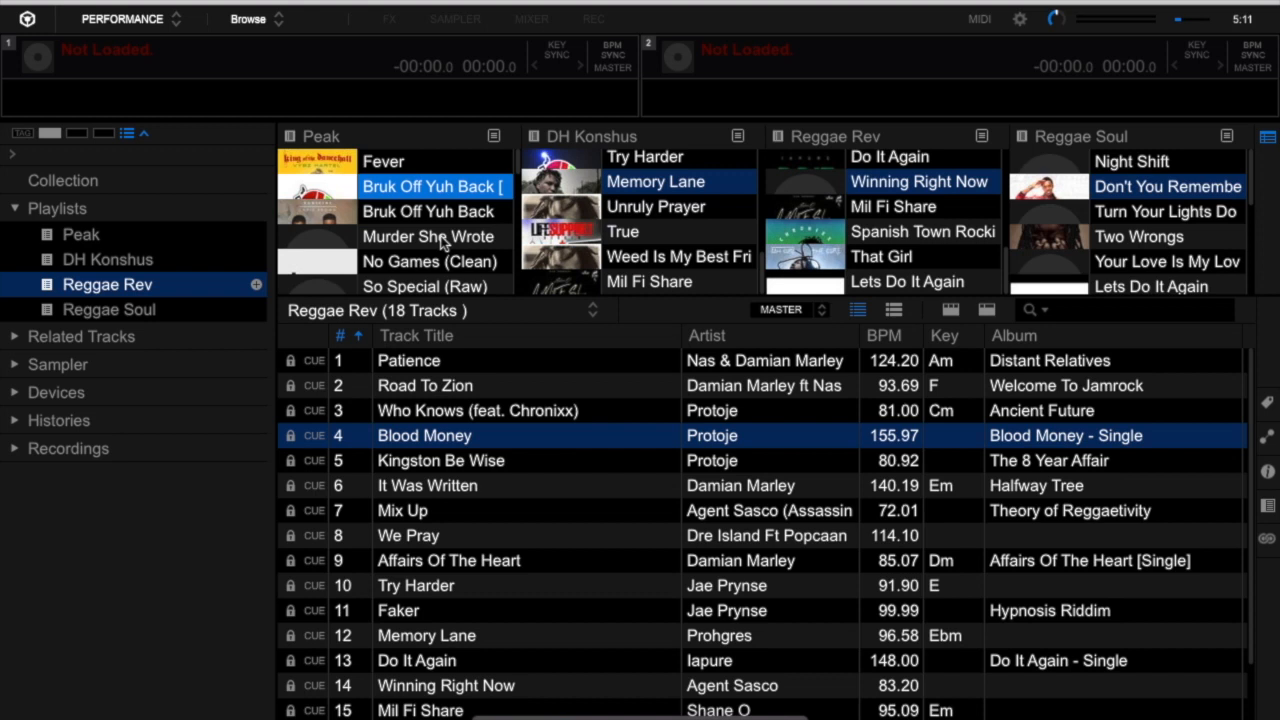
Copy Murder She Wrote from Peak to the end of the DH Konshus playlist
click(430, 237)
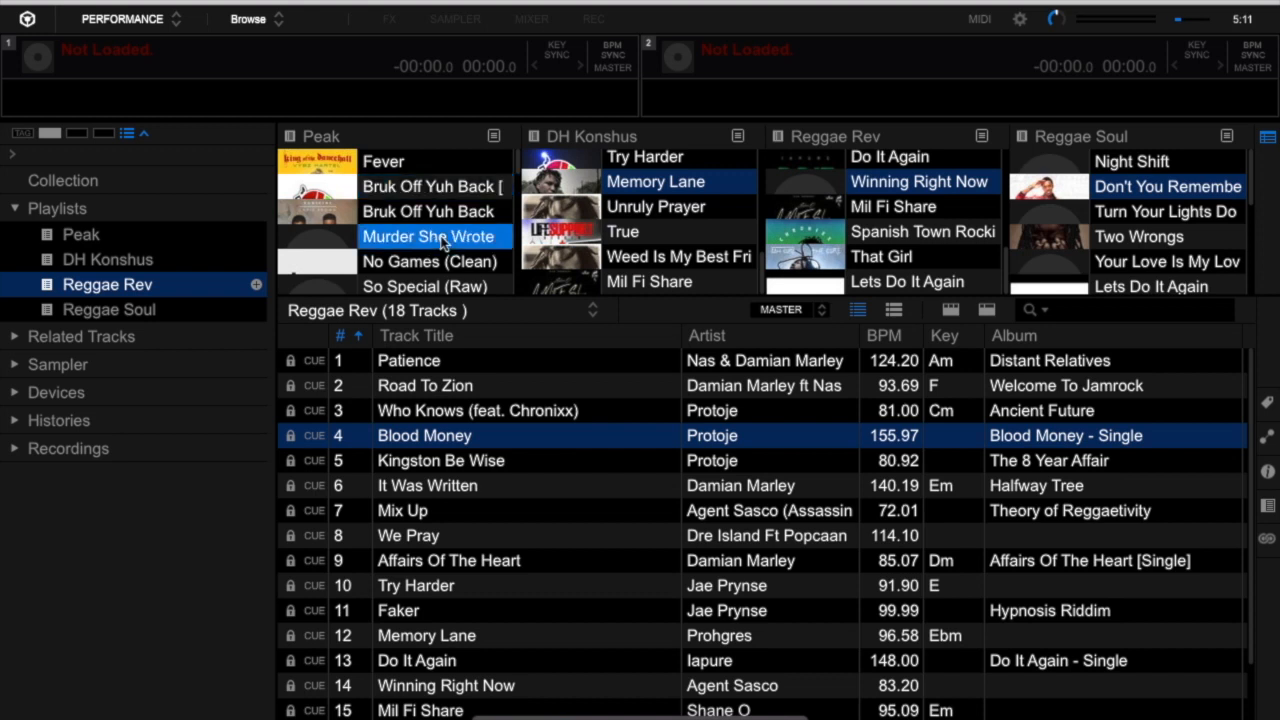
scroll(down, 3)
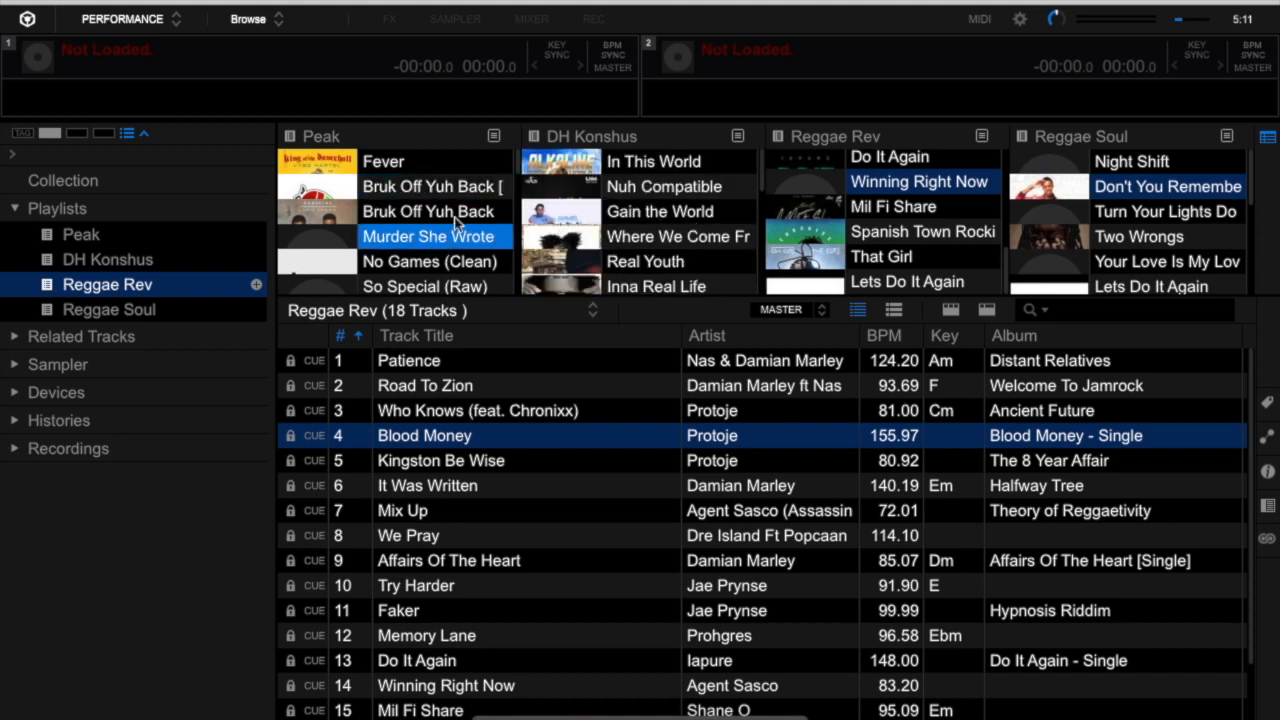
mouse_move(365, 140)
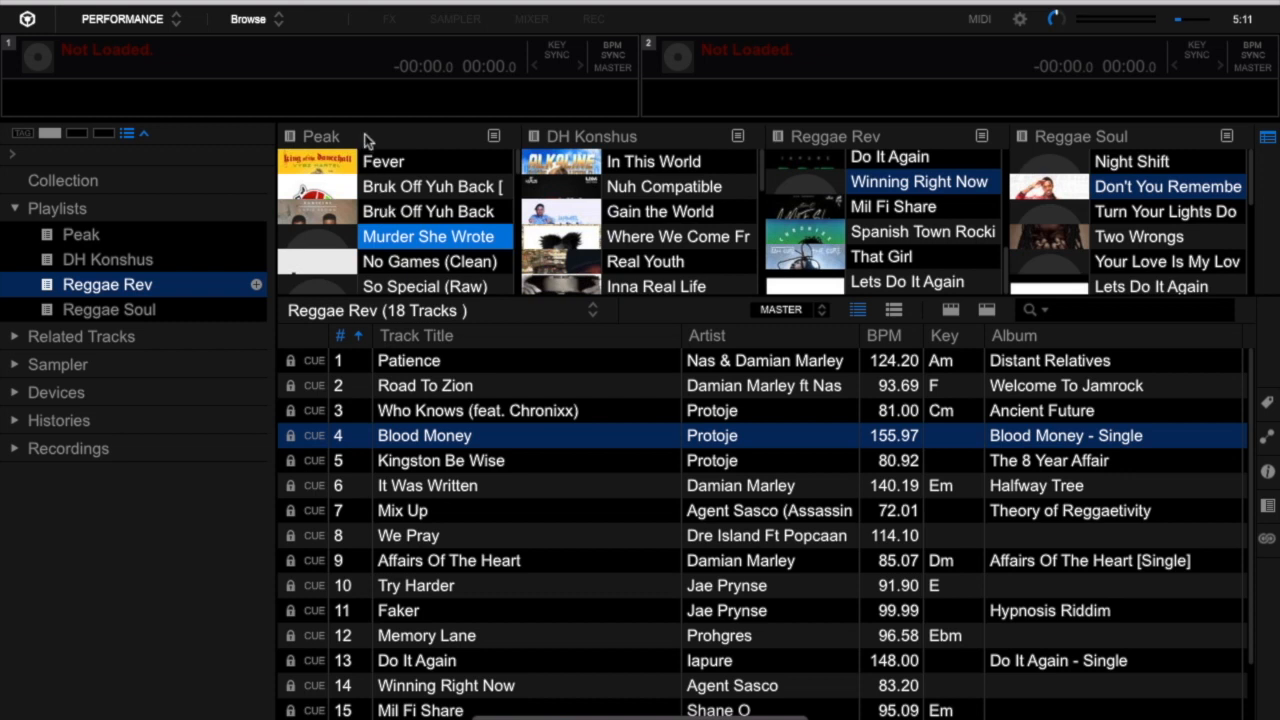
mouse_move(585, 155)
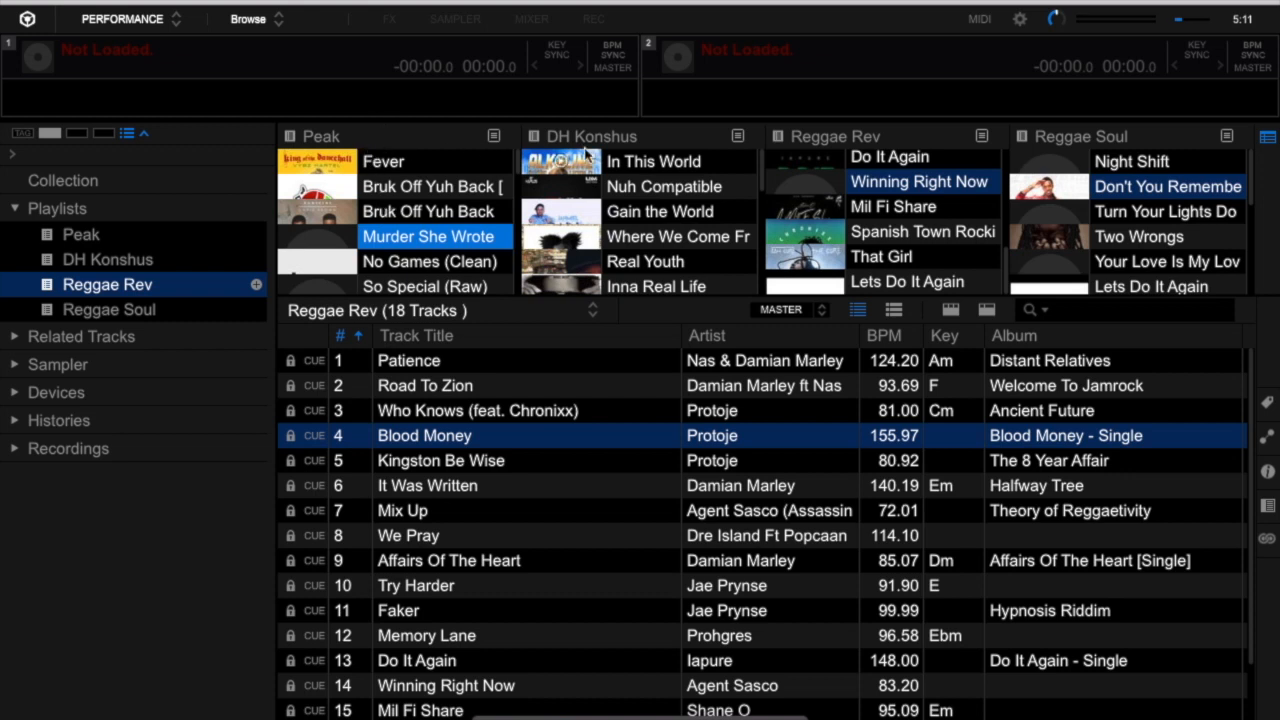
mouse_move(427, 250)
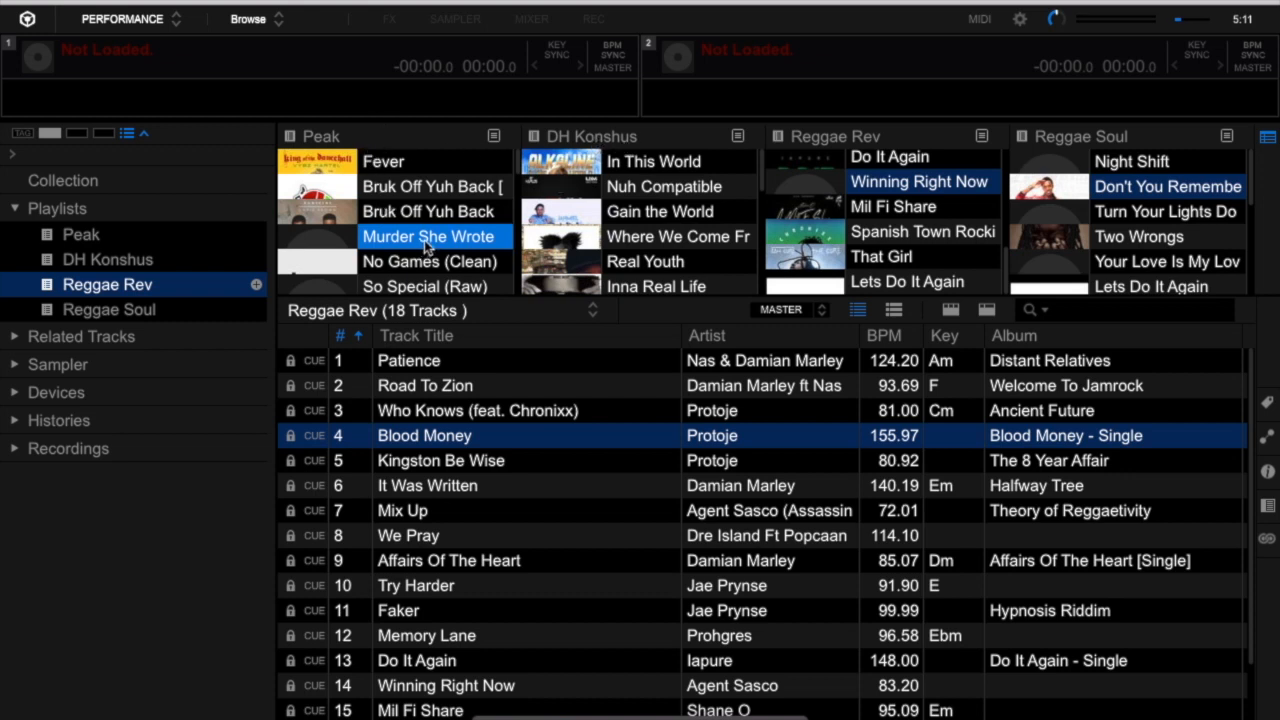
click(659, 211)
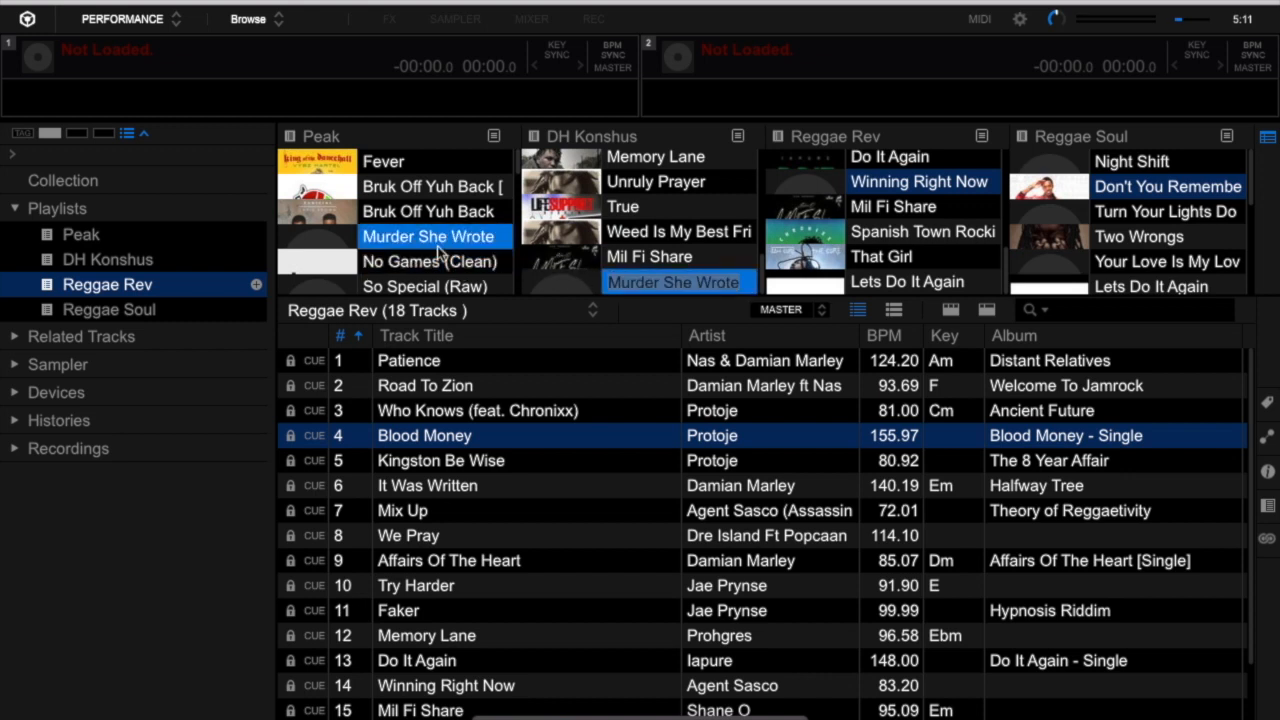
mouse_move(650, 263)
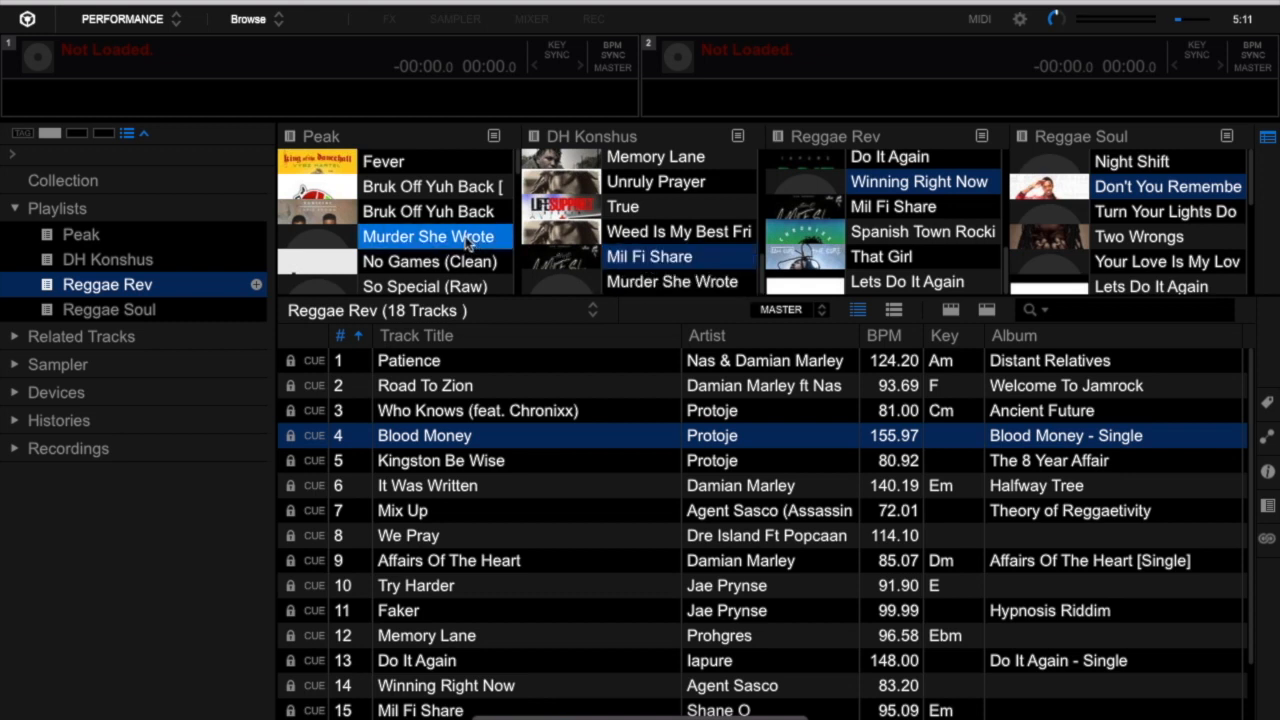
click(670, 281)
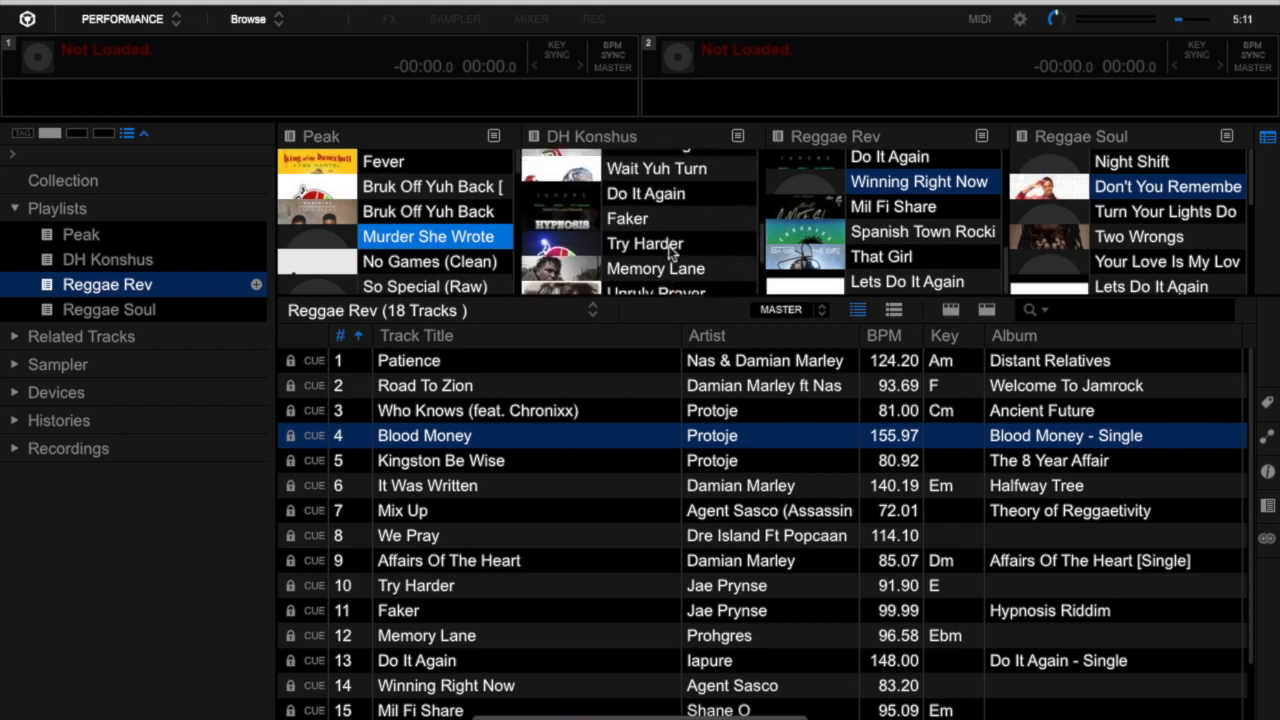
scroll(down, 3)
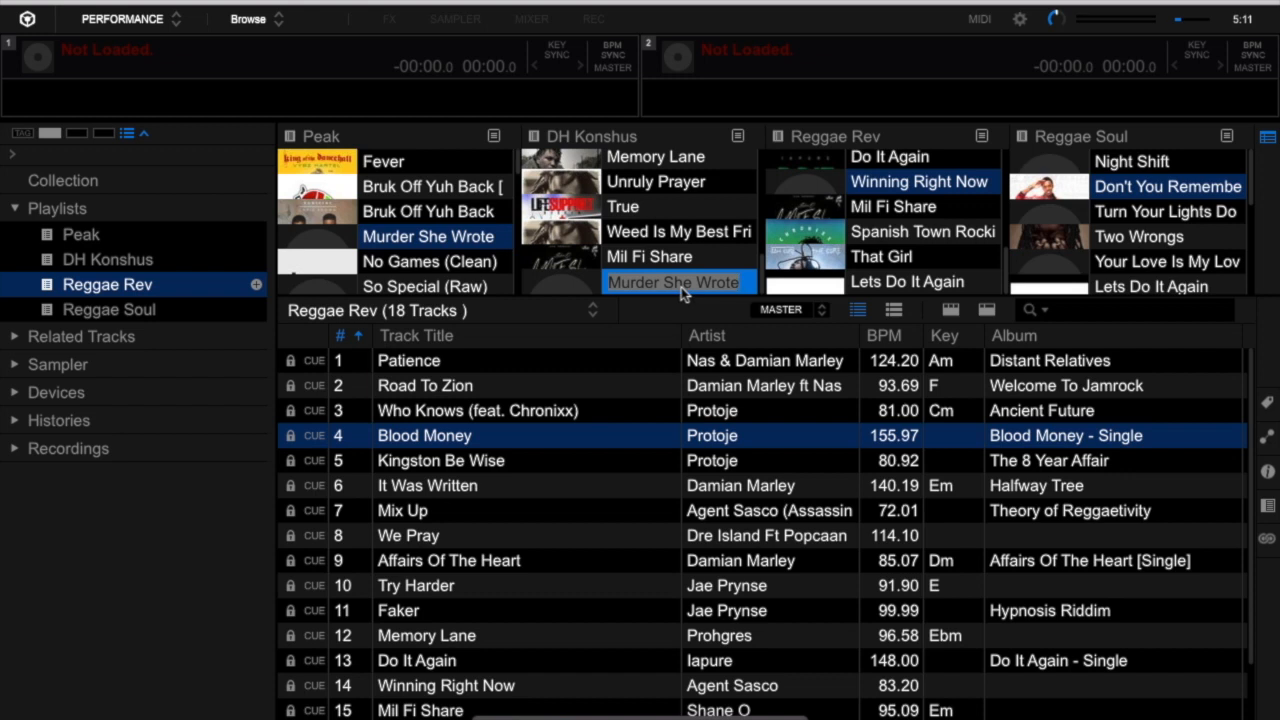
mouse_move(685, 260)
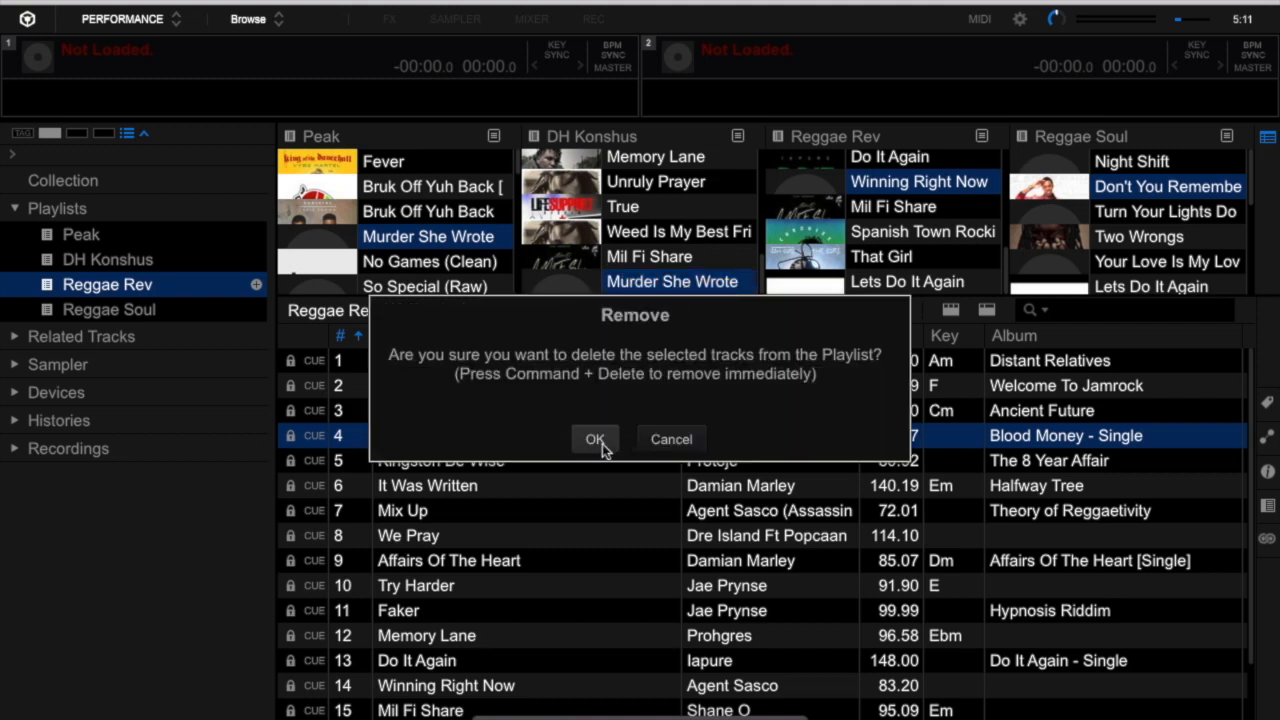
Confirm removing the duplicate Murder She Wrote from DH Konshus, then scroll to verify
click(595, 439)
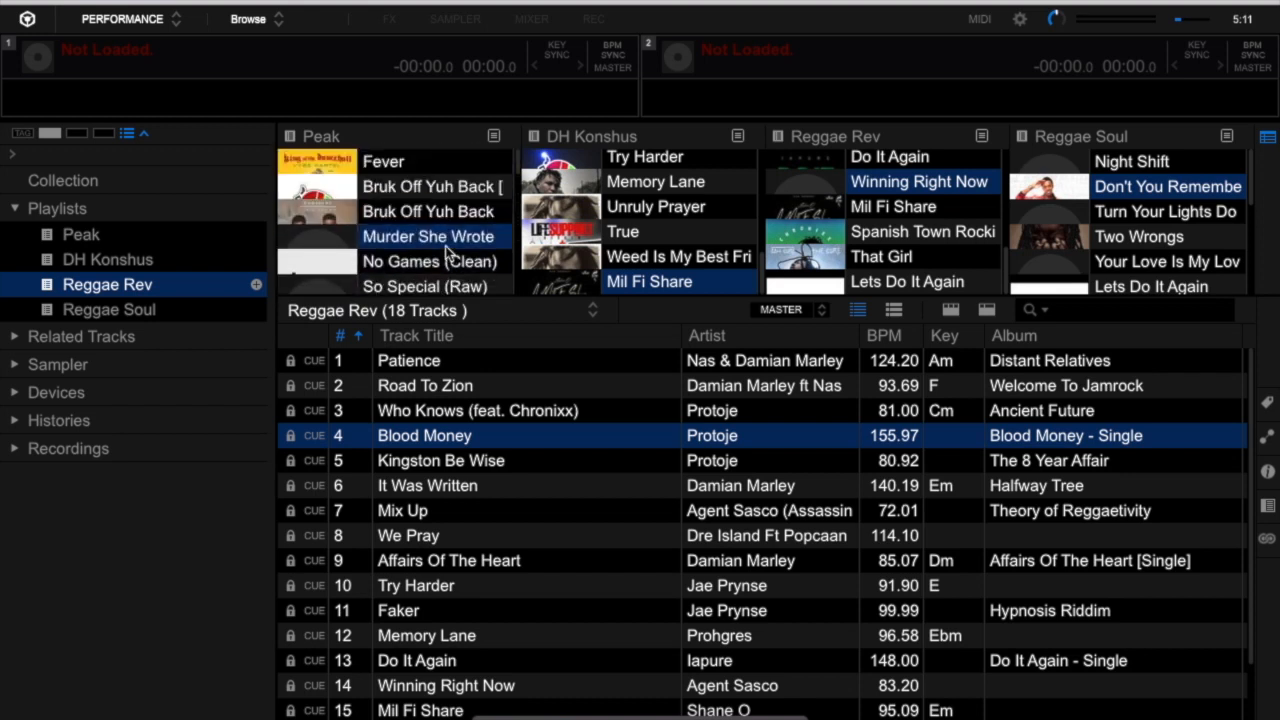
scroll(down, 3)
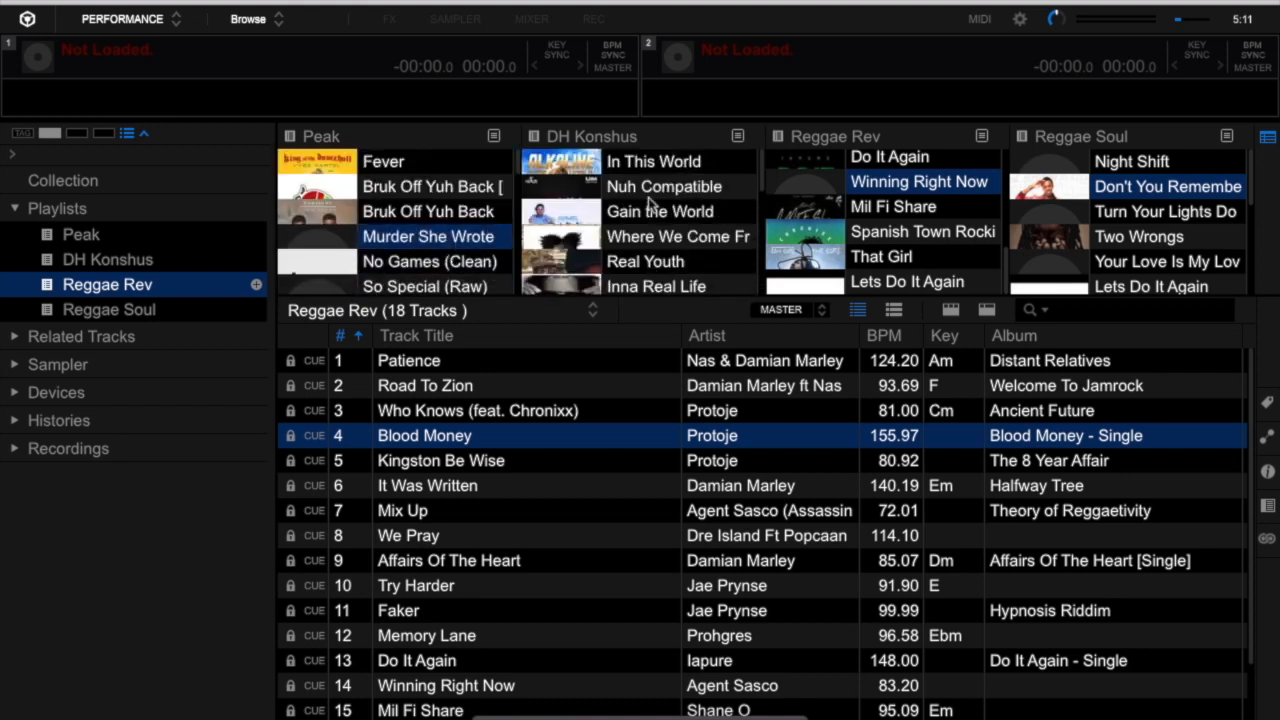
scroll(down, 3)
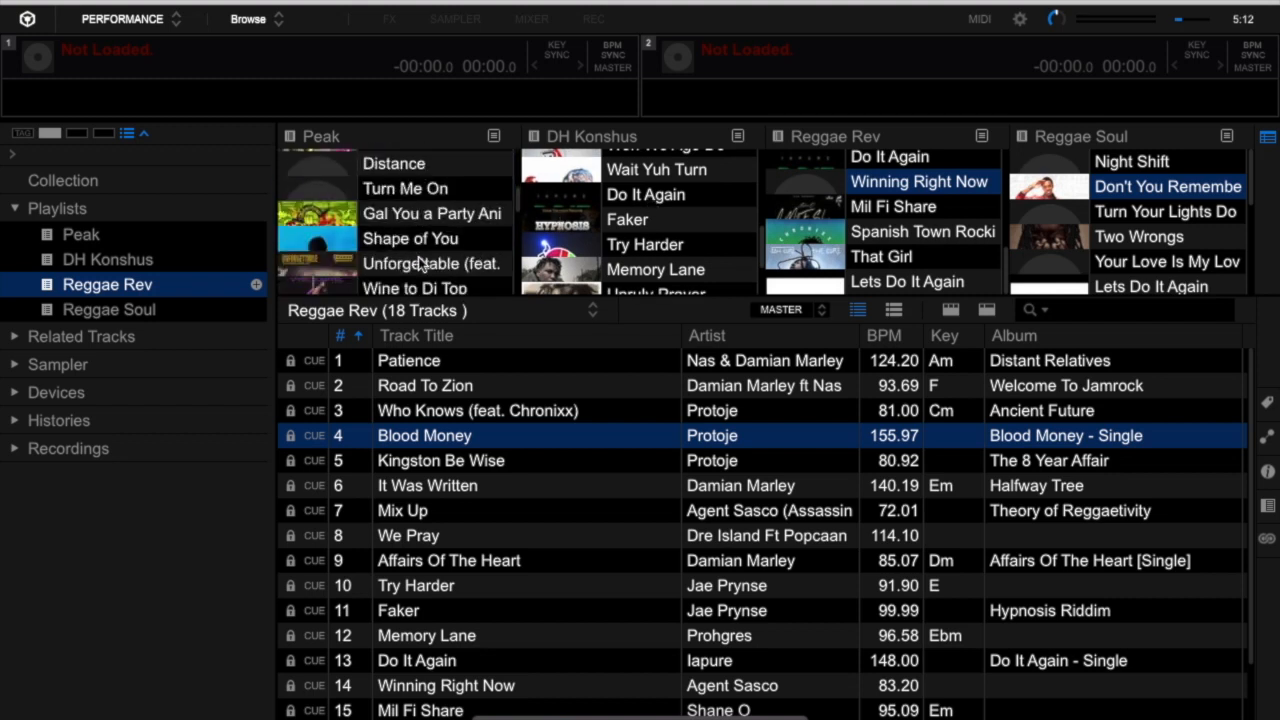
scroll(down, 3)
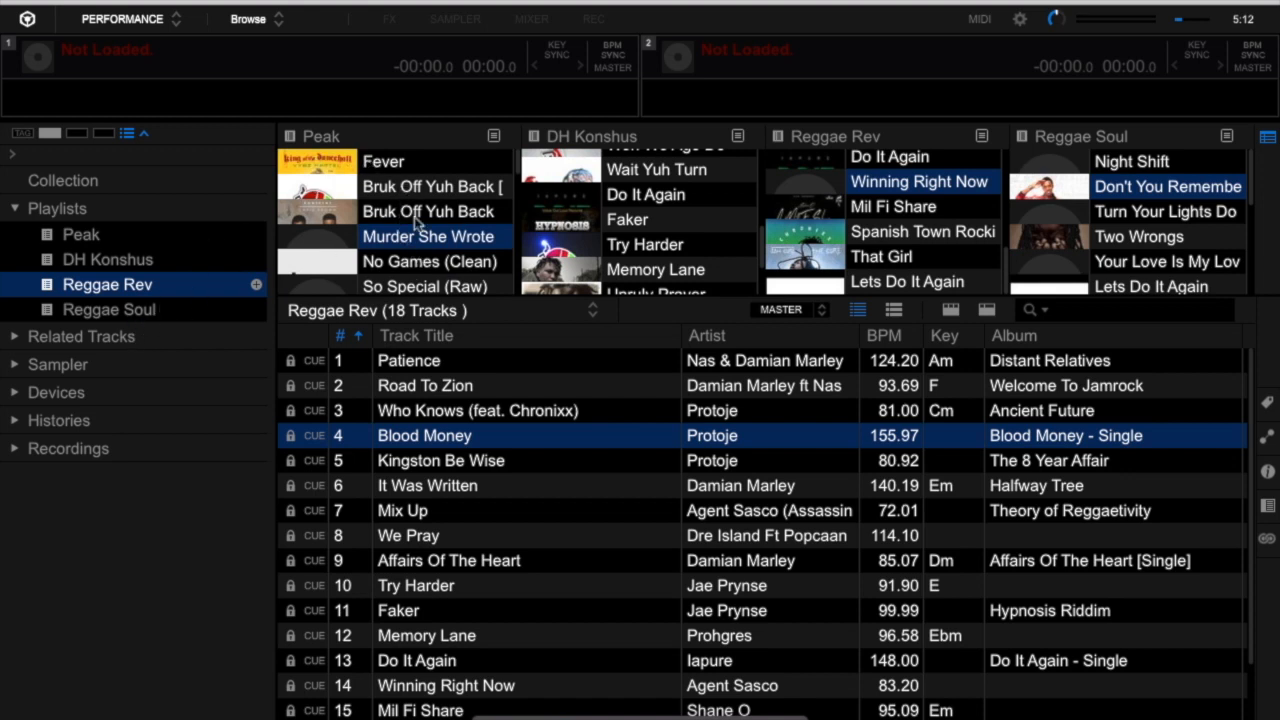
click(432, 186)
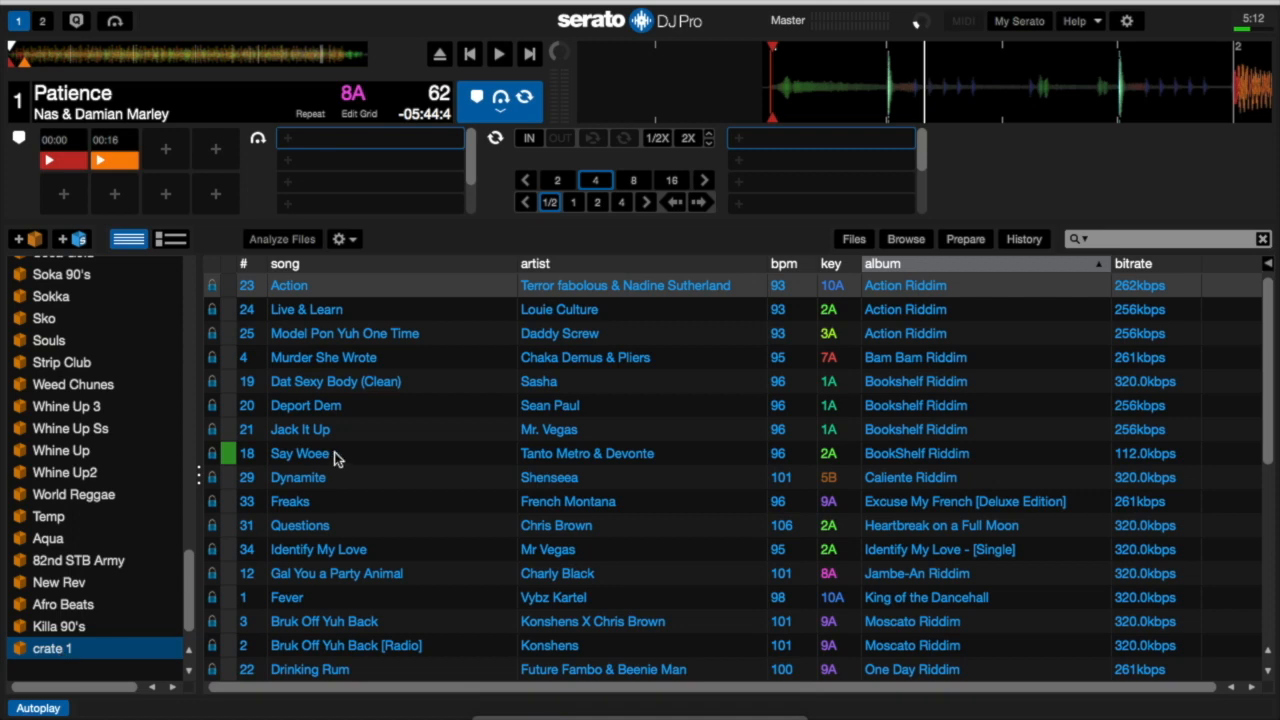
mouse_move(253, 261)
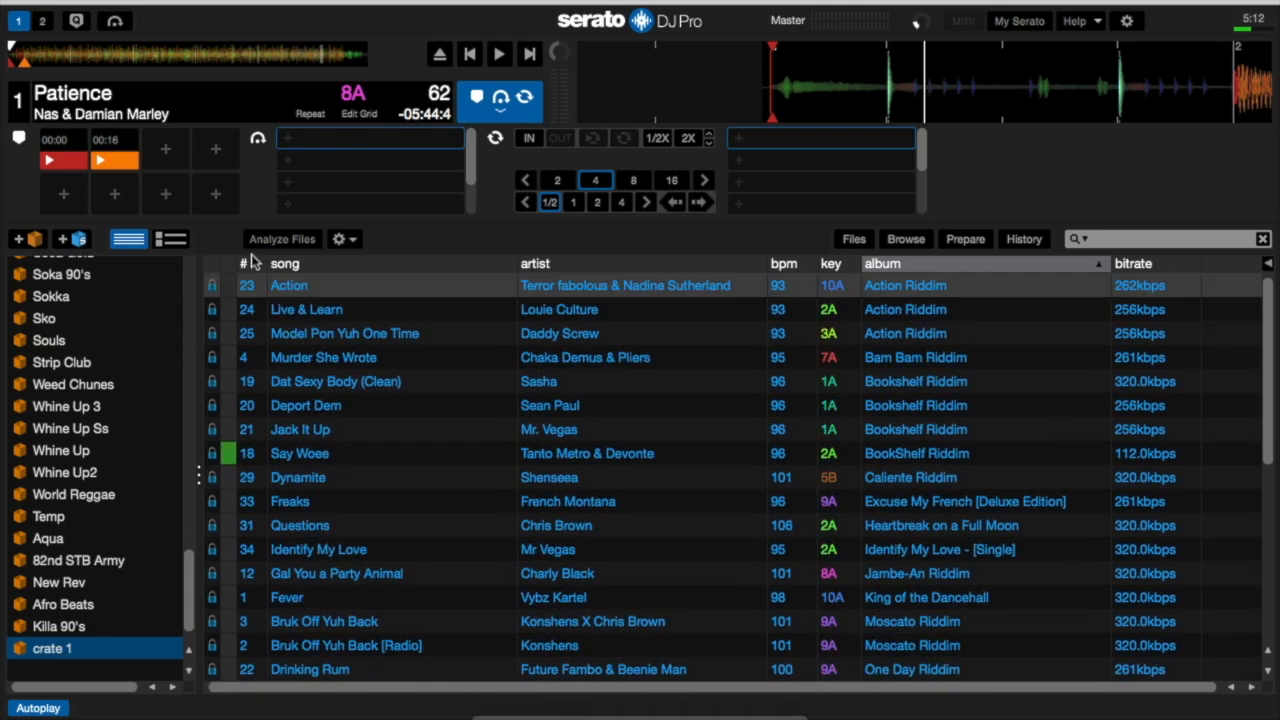